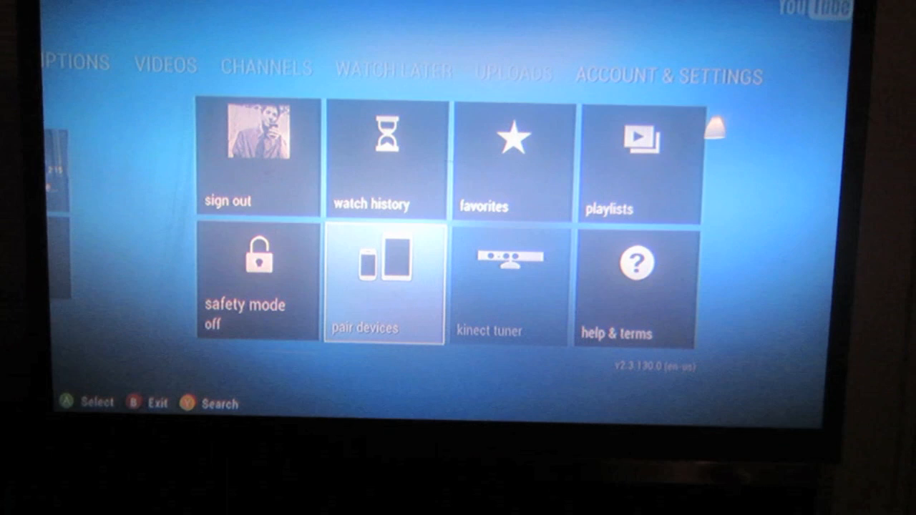
Select the 'pair devices' tile in Account & Settings to load the Pair Your Mobile Device page
left_click(384, 283)
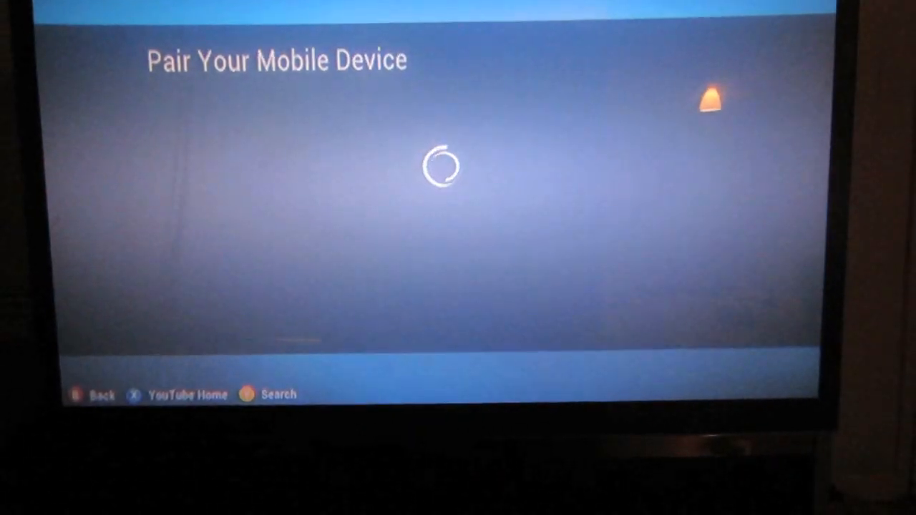